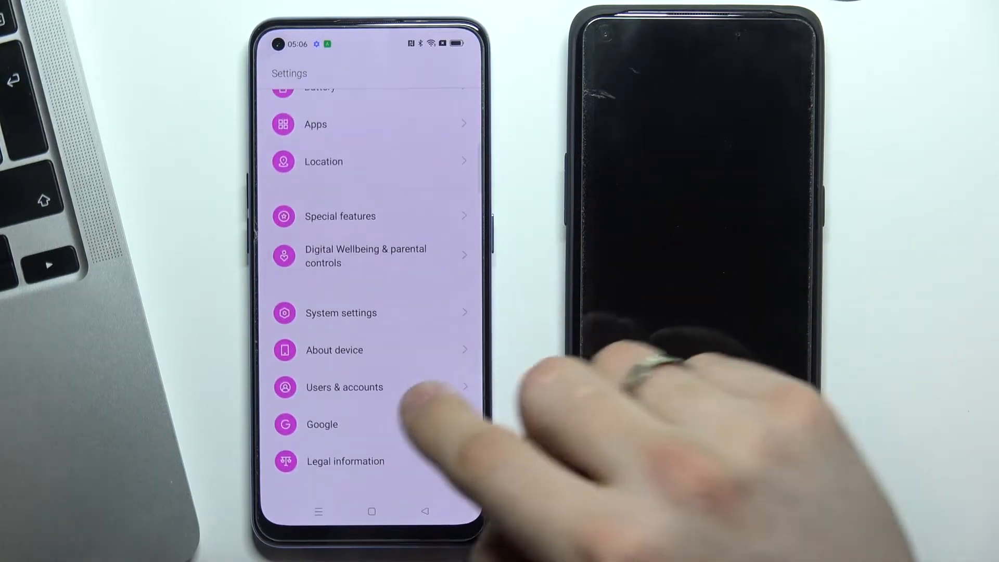
- Start Google parental controls from Settings, marking this phone's user as a child or teenager
{"action": "left_click", "coordinate": [322, 424]}
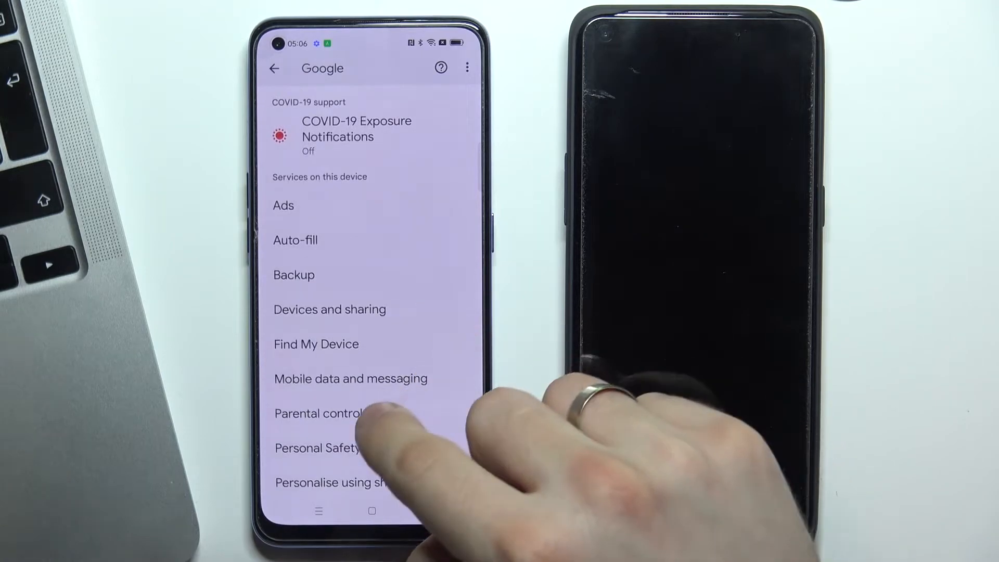
{"action": "left_click", "coordinate": [322, 413]}
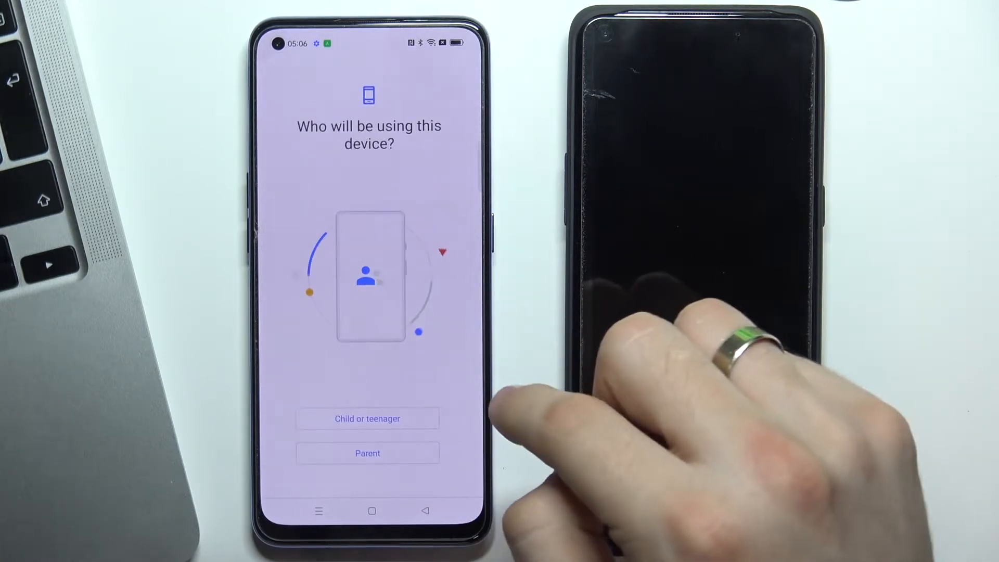
{"action": "left_click", "coordinate": [368, 419]}
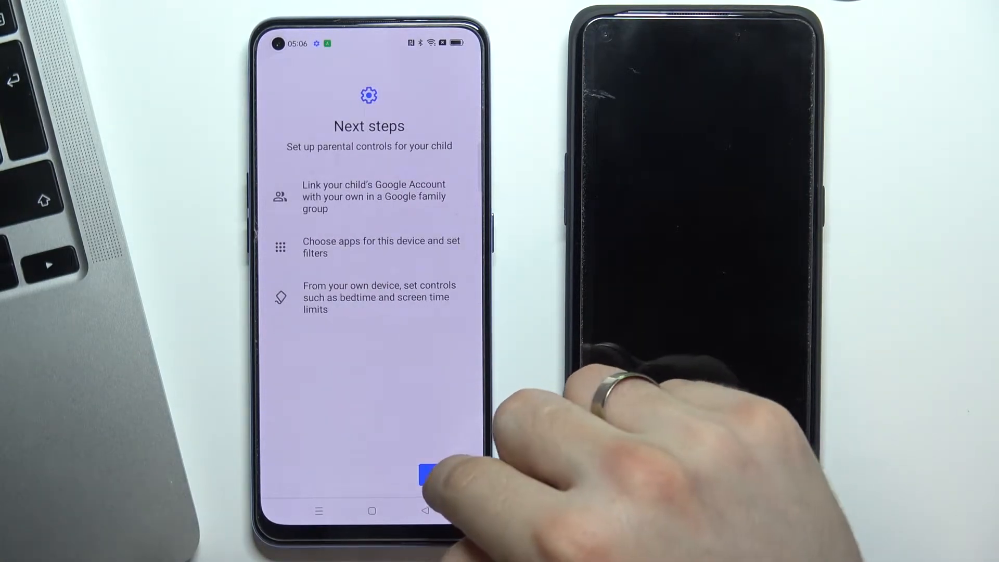
{"action": "left_click", "coordinate": [433, 473]}
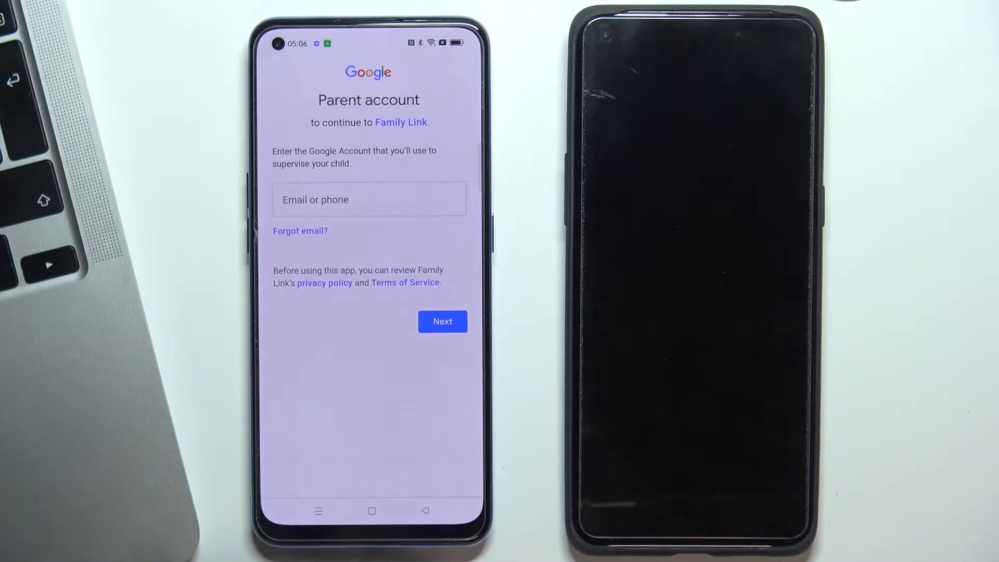
- Enter the parent's email 'hardresetinfo1' and continue to the password step
{"action": "left_click", "coordinate": [368, 198]}
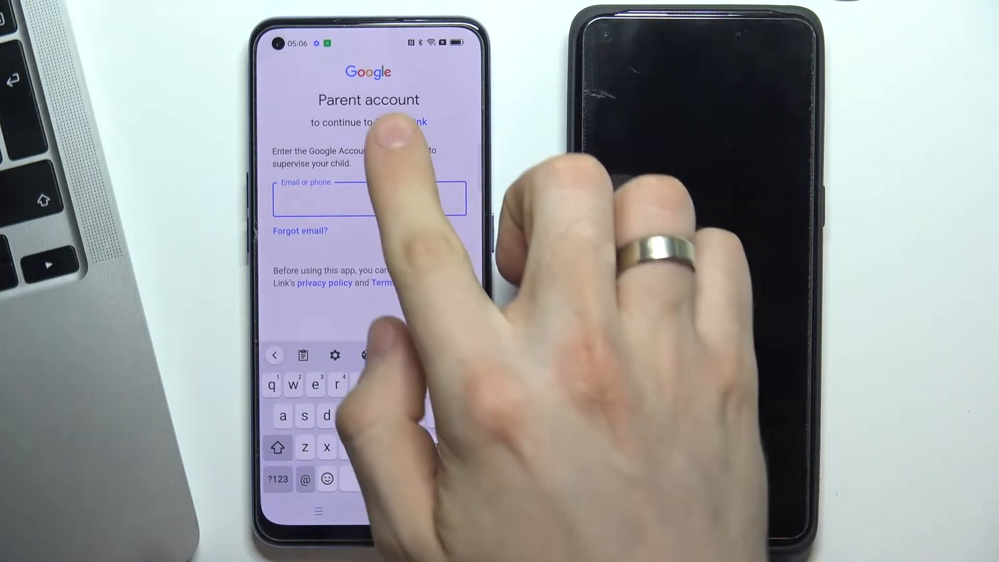
{"action": "type", "text": "h"}
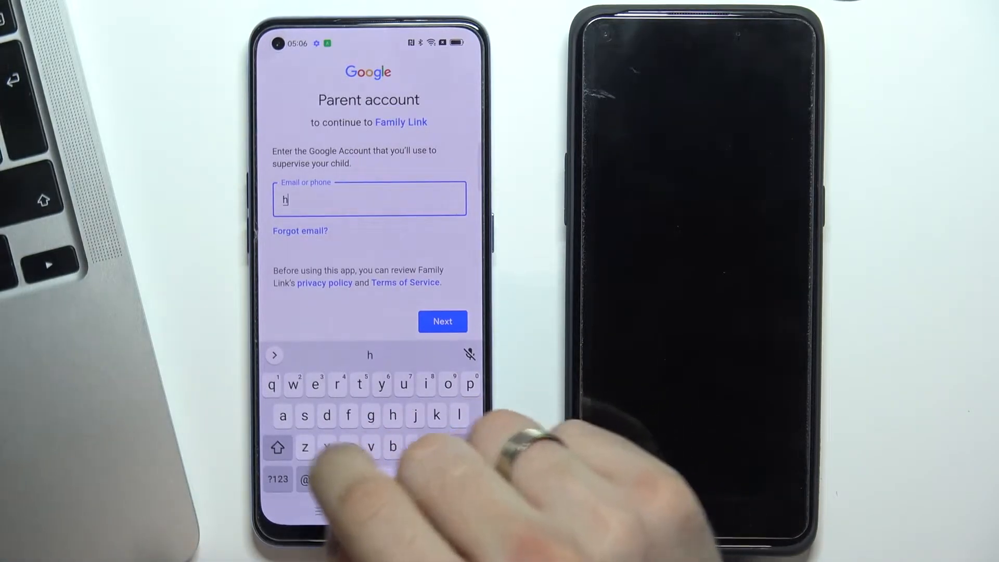
{"action": "type", "text": "ardrese"}
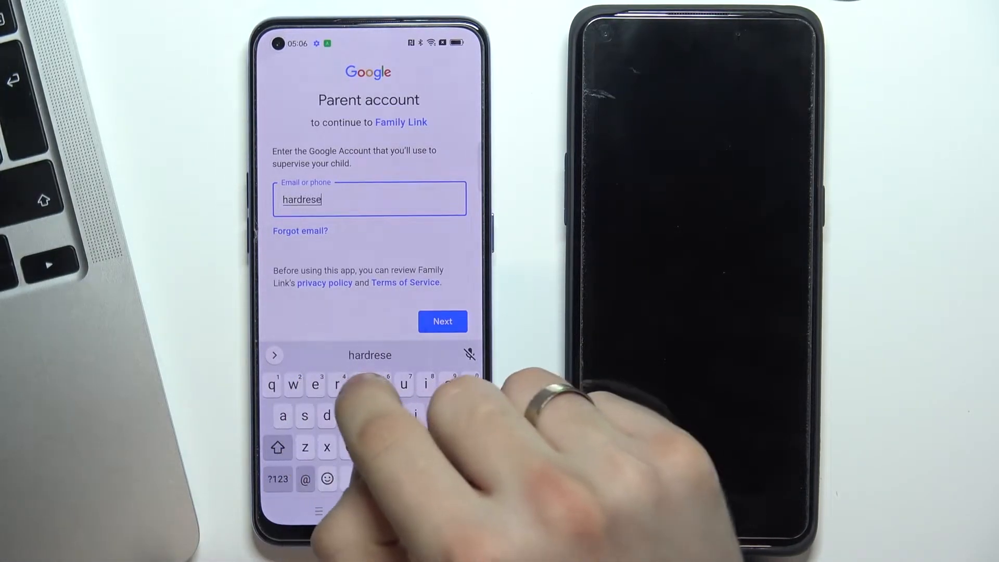
{"action": "type", "text": "tinfo"}
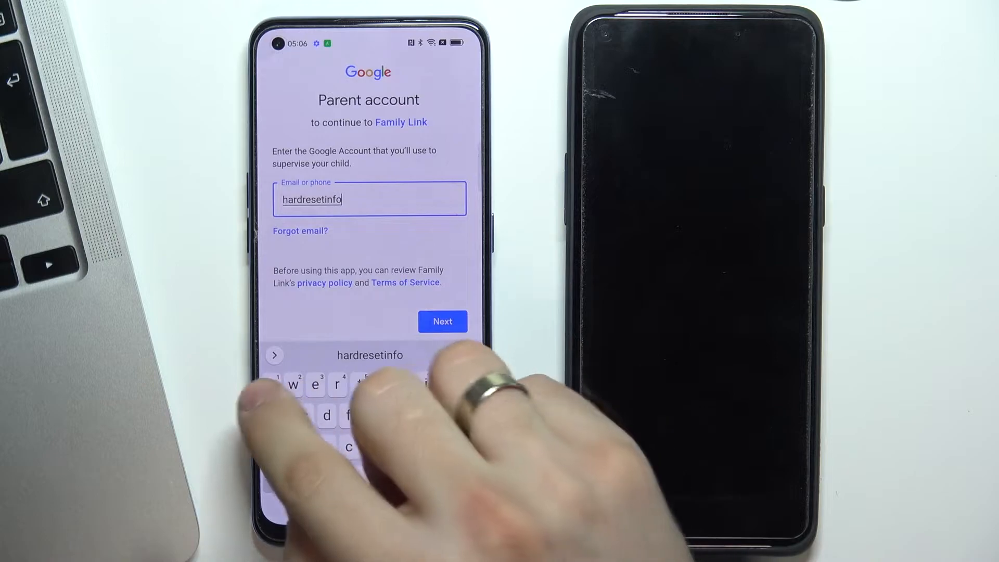
{"action": "type", "text": "1"}
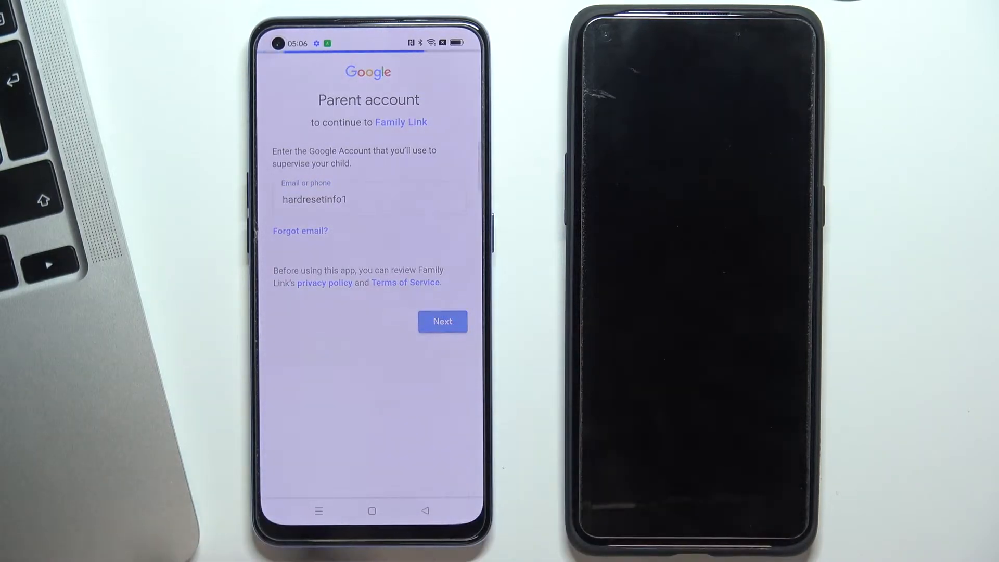
{"action": "left_click", "coordinate": [443, 322]}
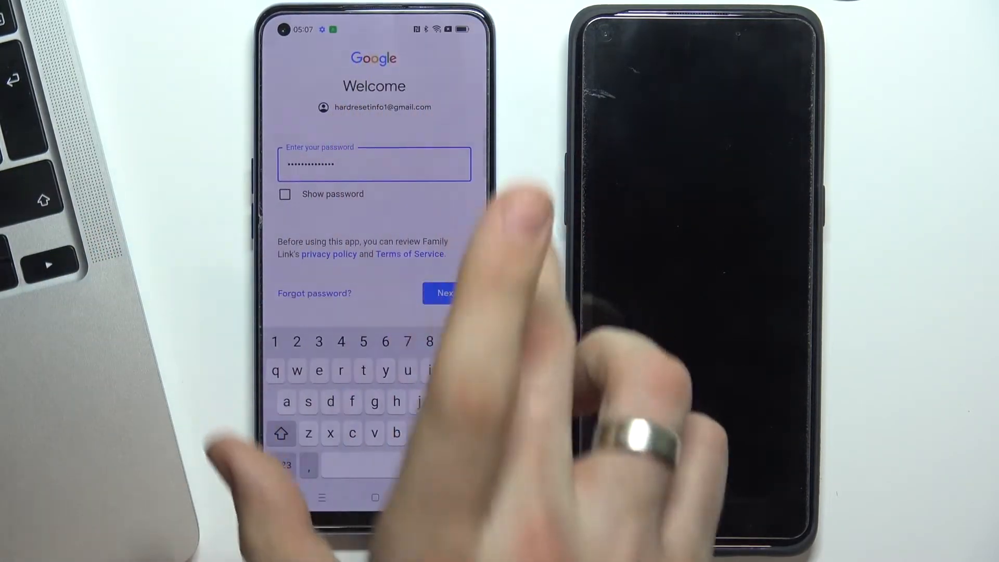
- Submit the parent's password and give the child's password to link the accounts
{"action": "left_click", "coordinate": [446, 293]}
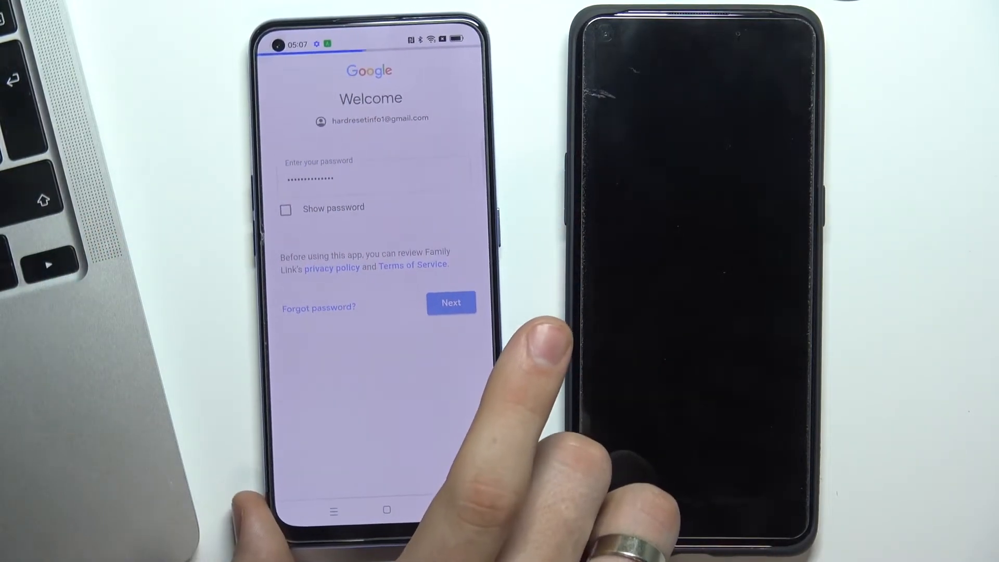
{"action": "left_click", "coordinate": [450, 302]}
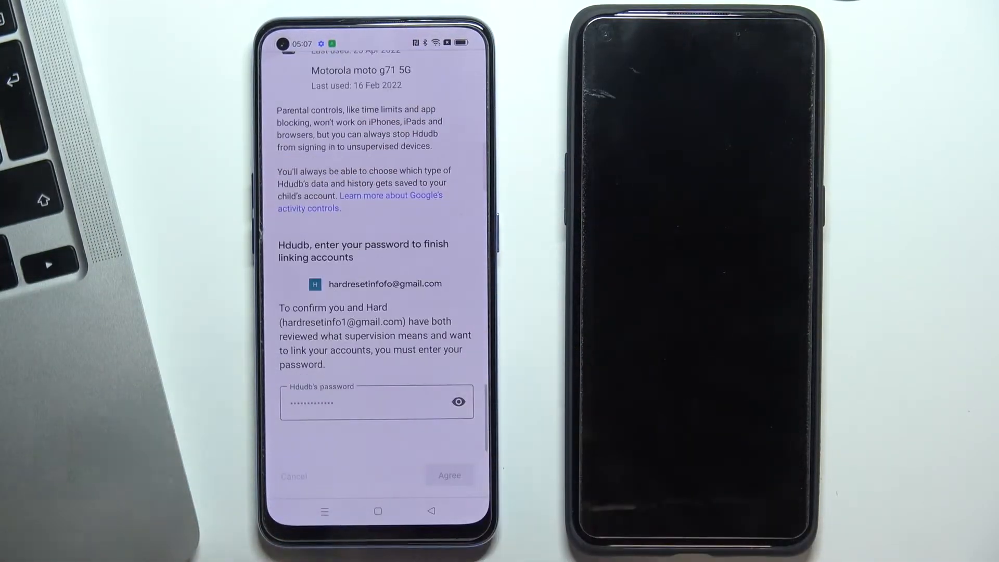
- Agree to link the accounts, allow supervision, and accept the default apps and content filters
{"action": "left_click", "coordinate": [450, 475]}
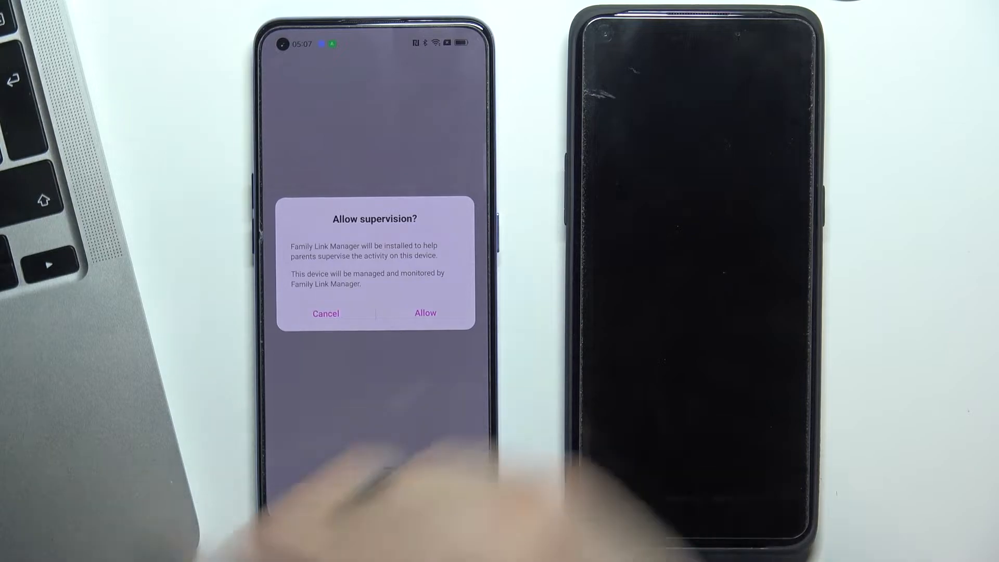
{"action": "left_click", "coordinate": [425, 313]}
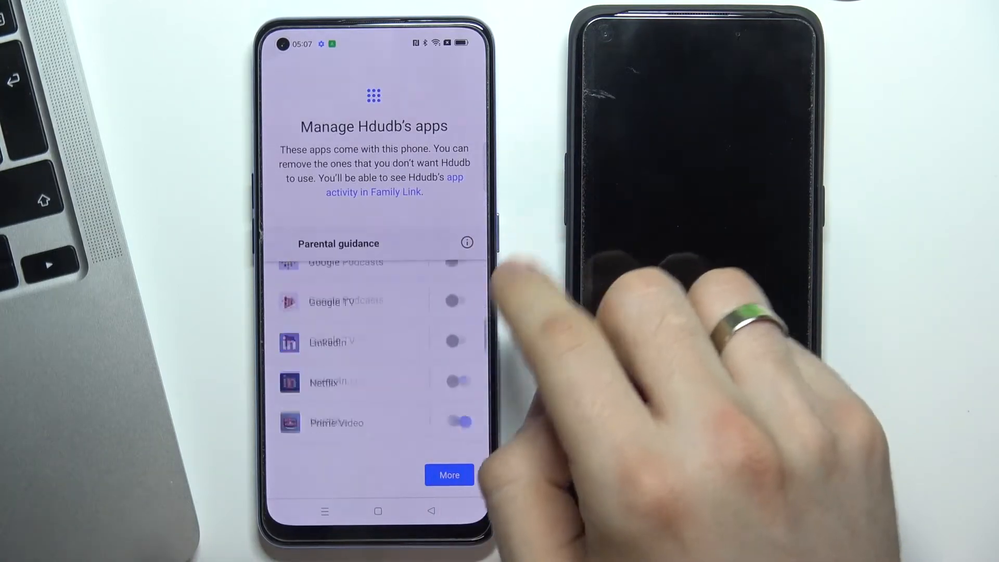
{"action": "left_click", "coordinate": [450, 475]}
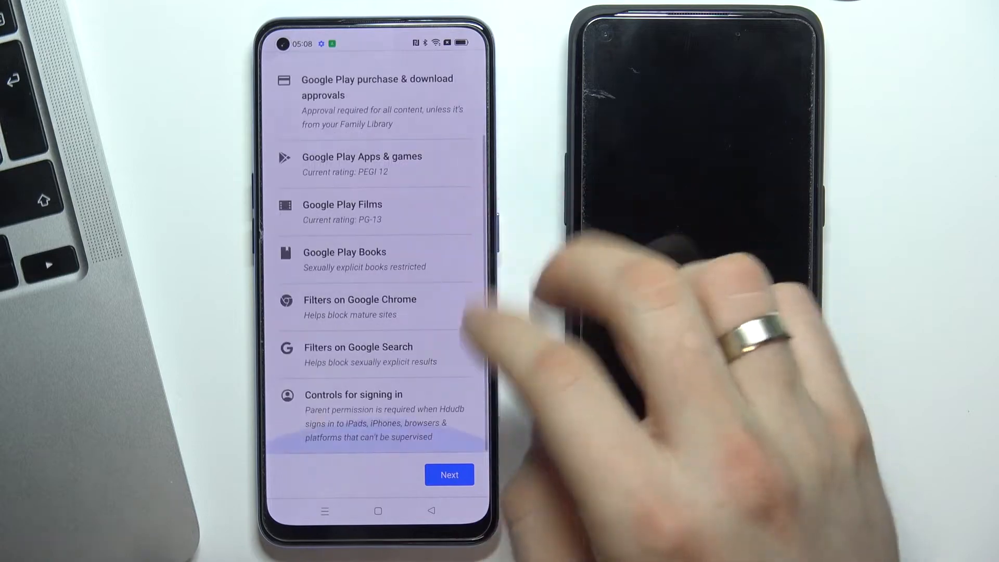
{"action": "left_click", "coordinate": [450, 475]}
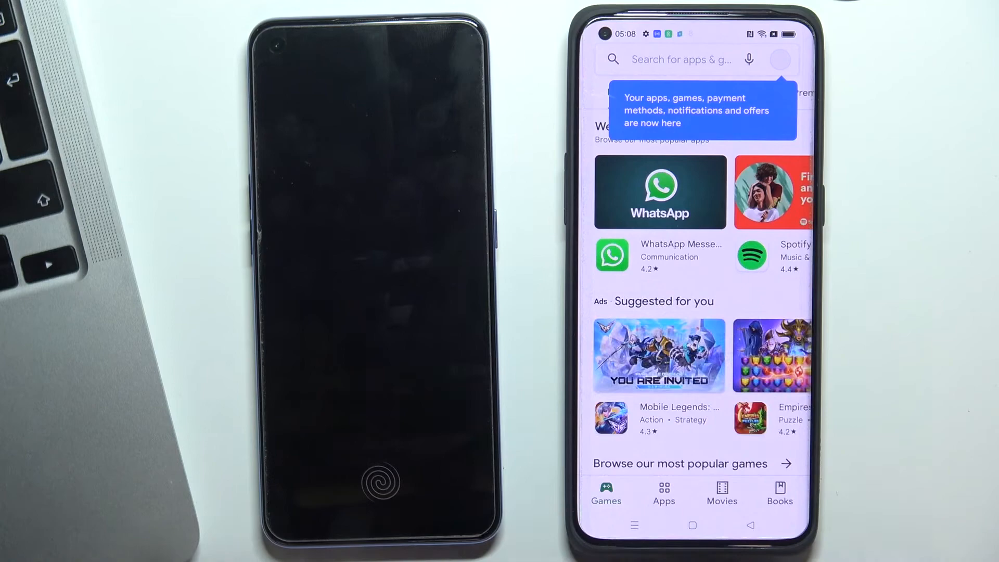
- Search the Play Store for 'family' and launch the installed Google Family Link app
{"action": "left_click", "coordinate": [682, 58]}
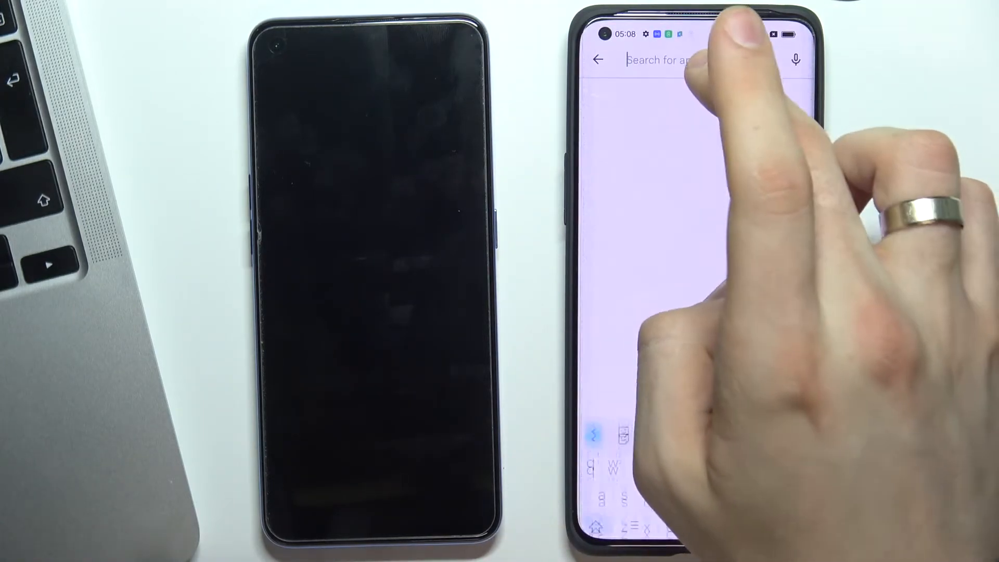
{"action": "type", "text": "family"}
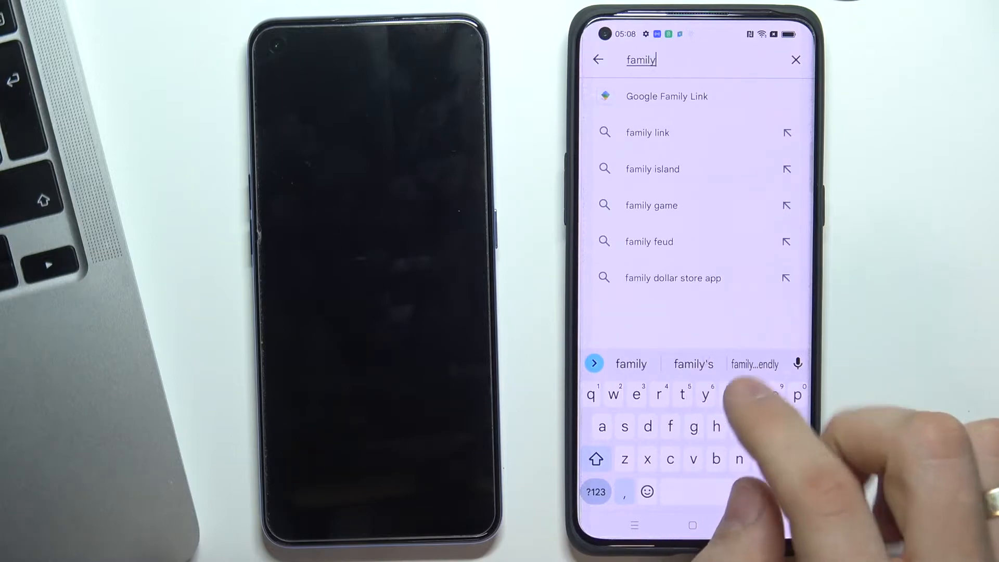
{"action": "left_click", "coordinate": [668, 96]}
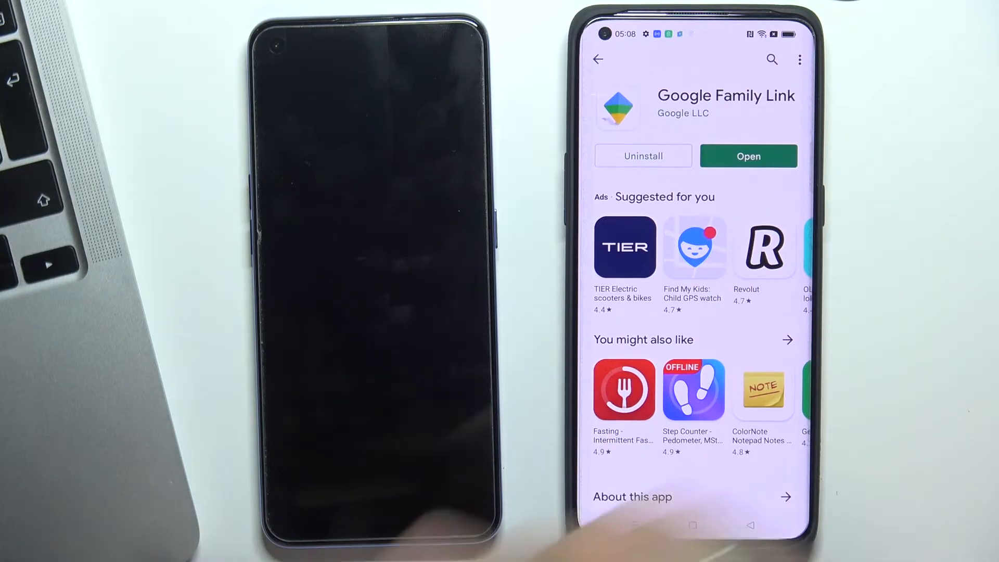
{"action": "left_click", "coordinate": [748, 155]}
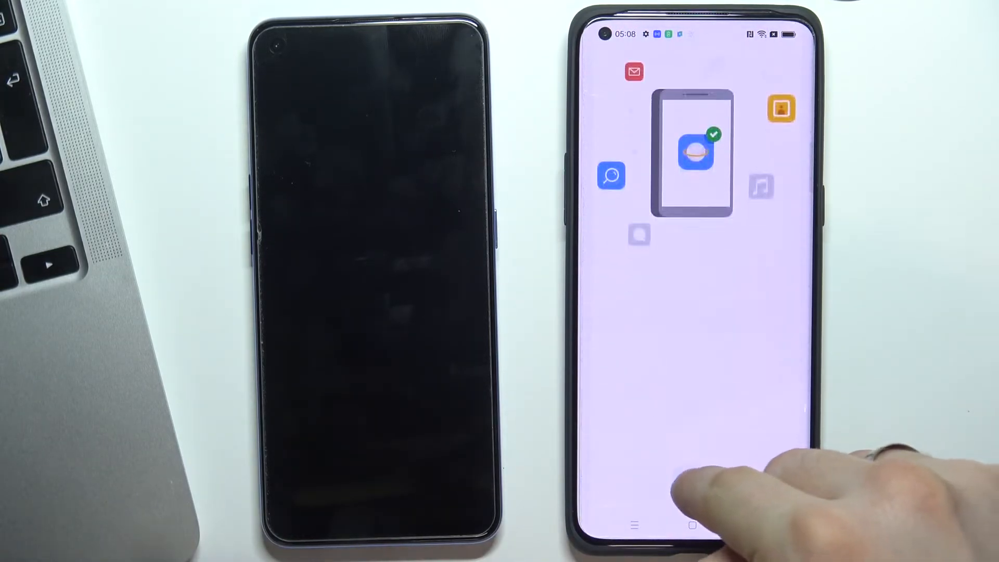
{"action": "left_click", "coordinate": [696, 151]}
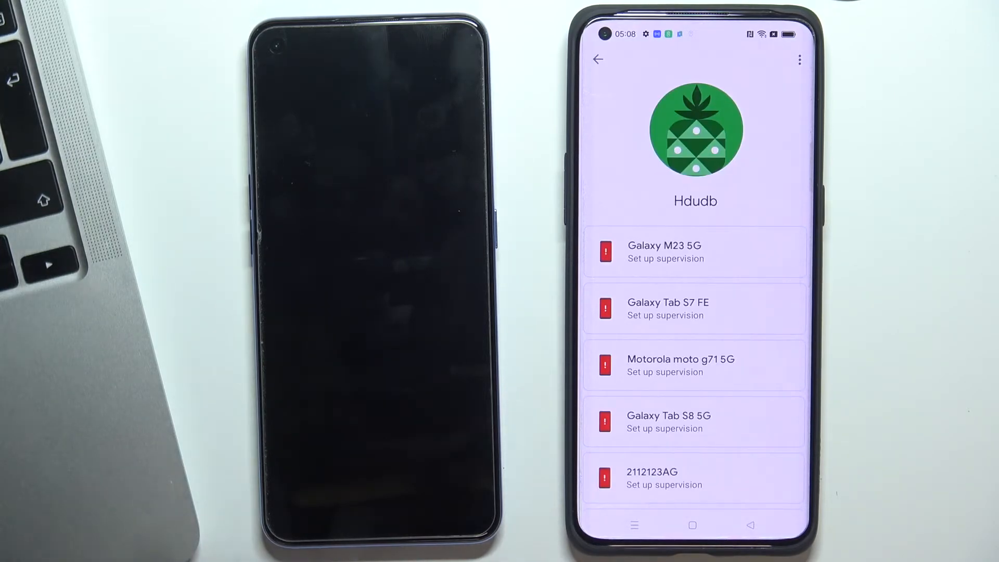
- Scroll the child's profile down to the Apps section and unlock the child's phone
{"action": "scroll", "scroll_direction": "down", "scroll_amount": 3}
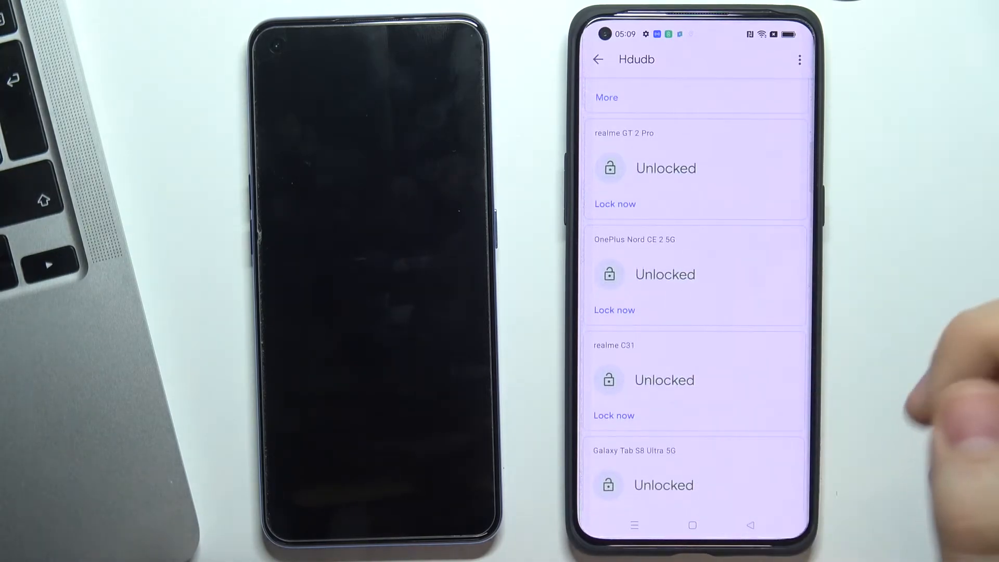
{"action": "scroll", "scroll_direction": "down", "scroll_amount": 3}
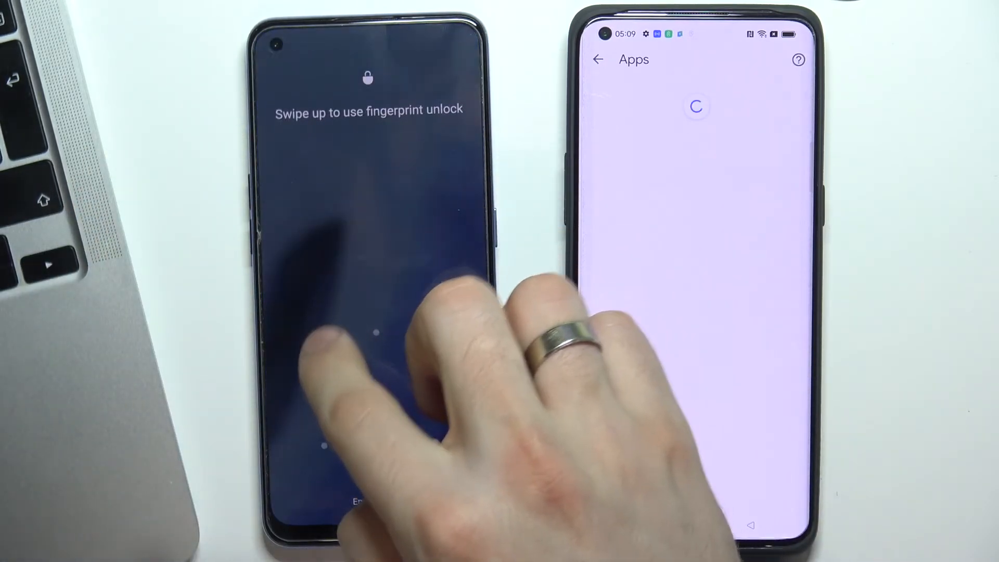
{"action": "left_click_drag", "start_coordinate": [368, 447], "coordinate": [368, 192]}
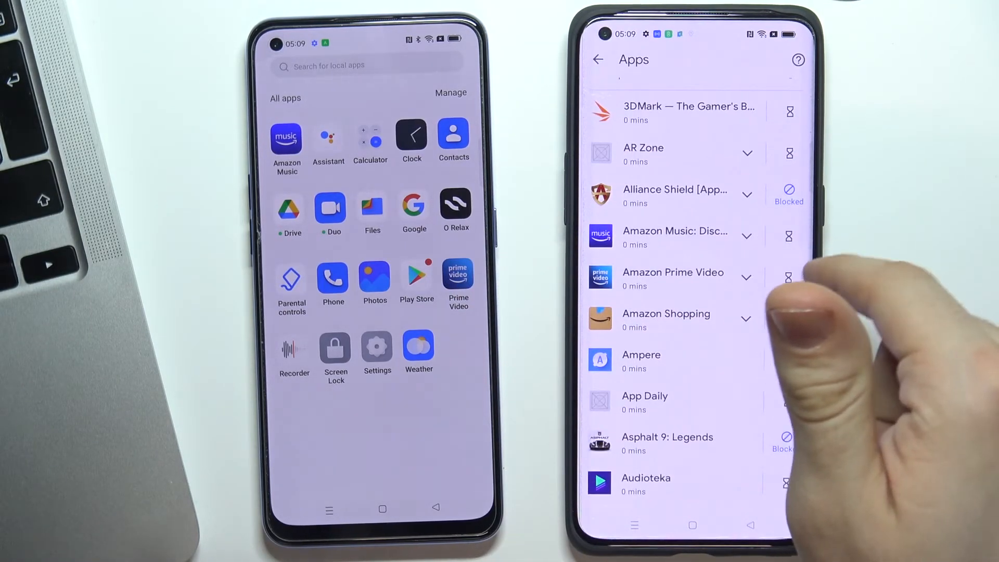
- Set Amazon Prime Video's limit to Block so it shows as Blocked
{"action": "left_click", "coordinate": [789, 277]}
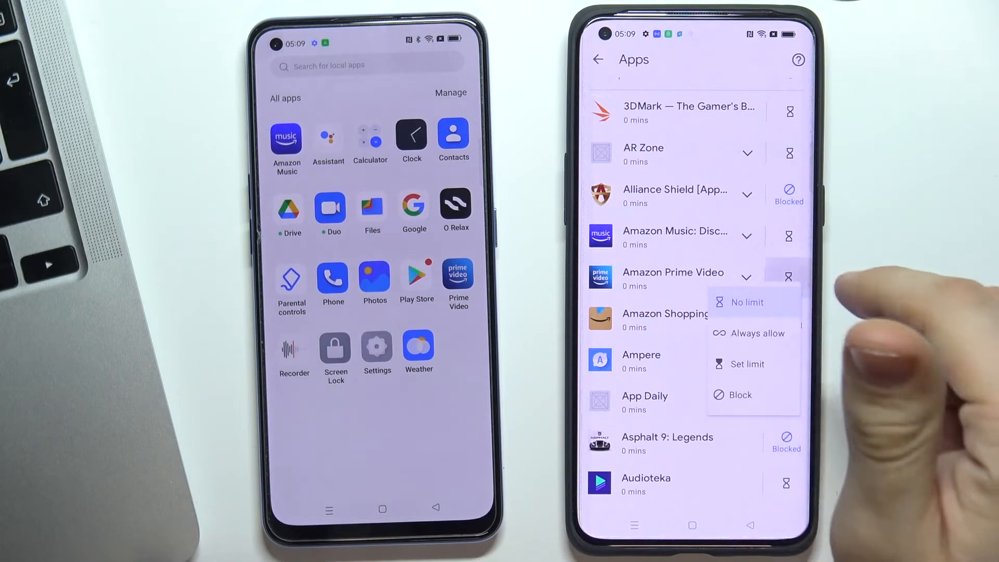
{"action": "left_click", "coordinate": [740, 395]}
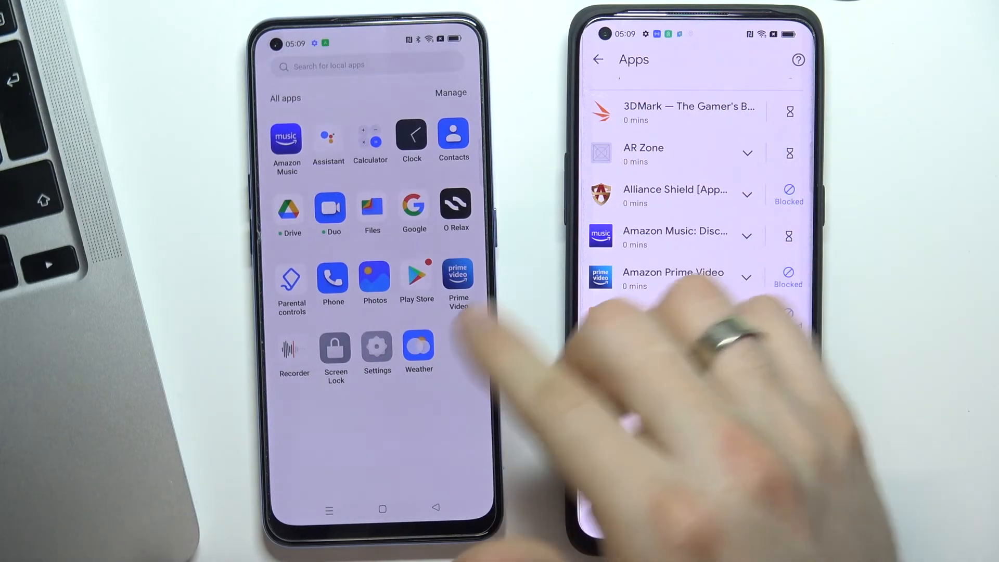